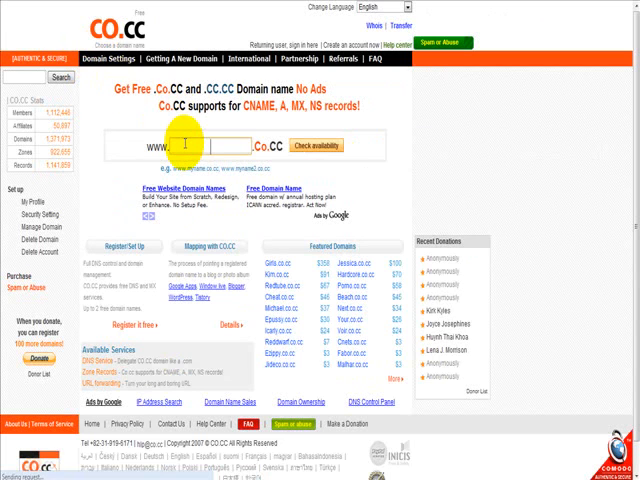
text(Youd)
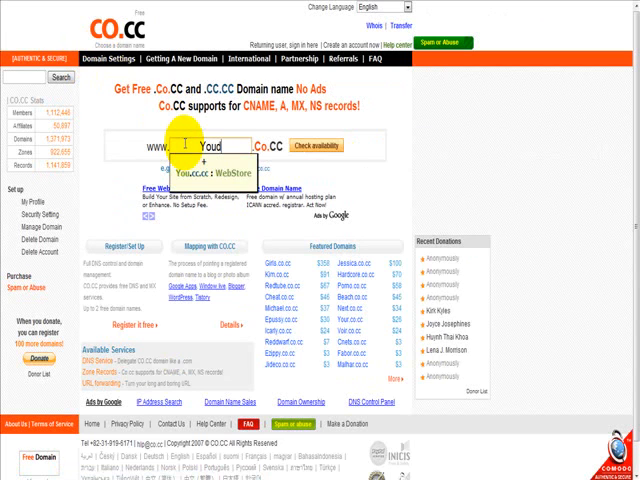
text(youdomain)
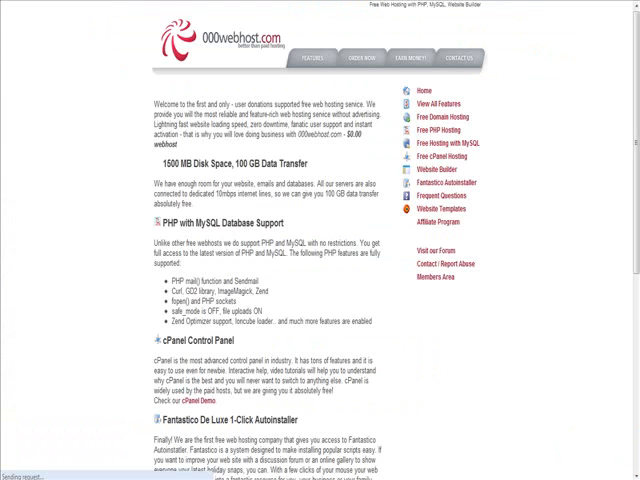
Navigate from the 000webhost features page to the co.nr free domain site.
click(460, 58)
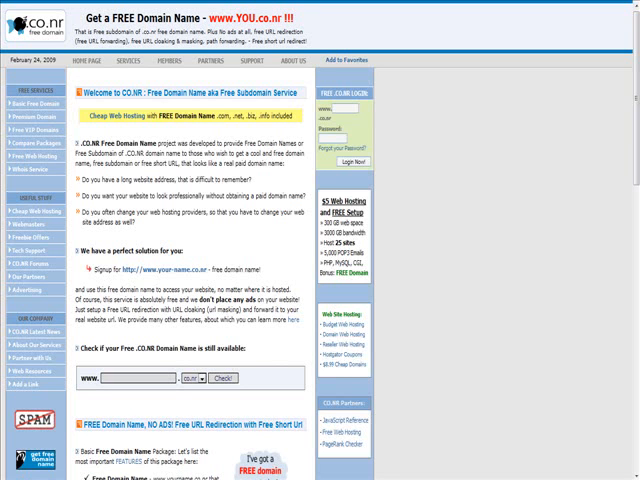
Enter 'YourDomain' in the Free .CO.NR domain availability check field.
scroll(down, 3)
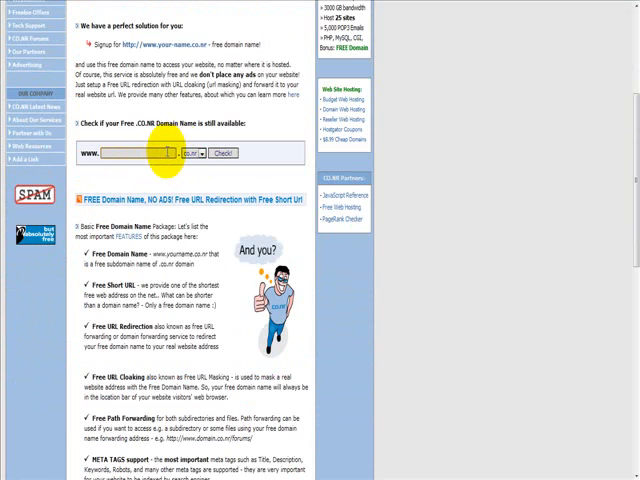
text(YourDomain)
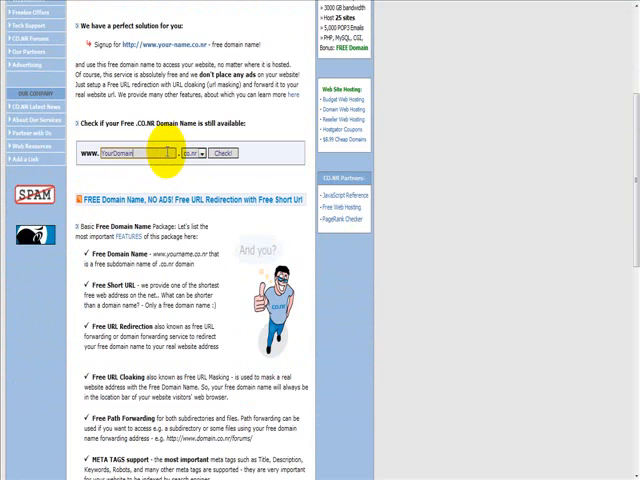